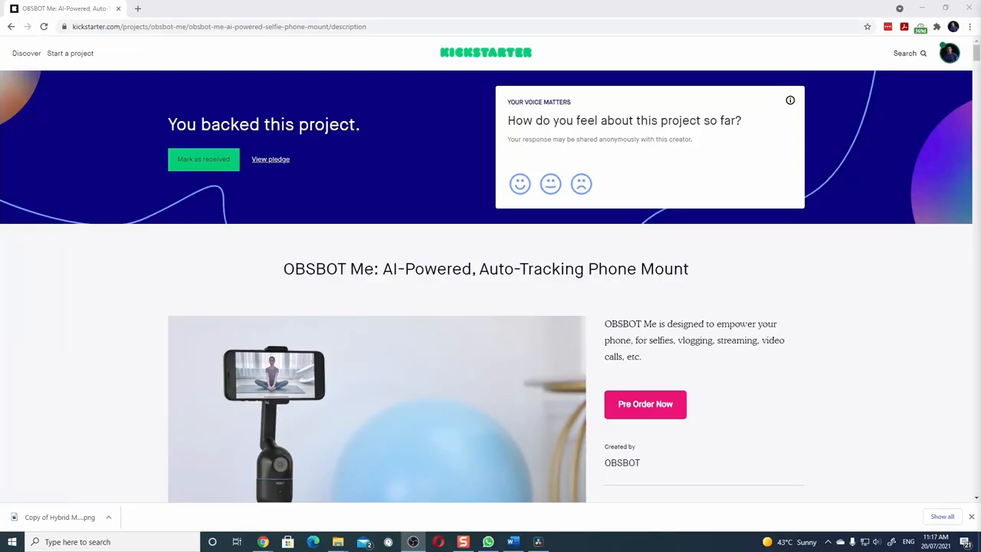
mouse_move(836, 211)
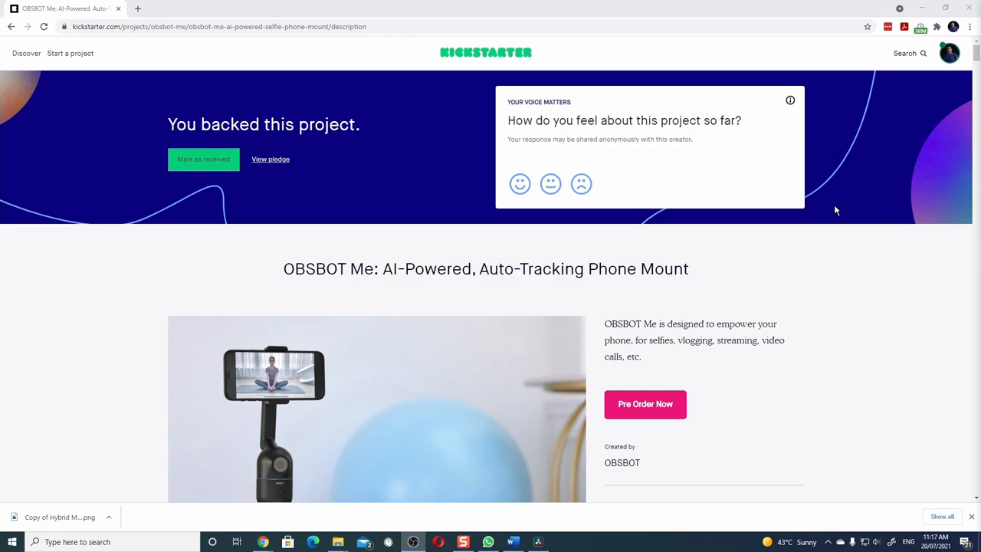
Follow the Pre Order Now link to the closed Indiegogo campaign showing HK$3,697,610 from 3,770 backers.
scroll("down", 3)
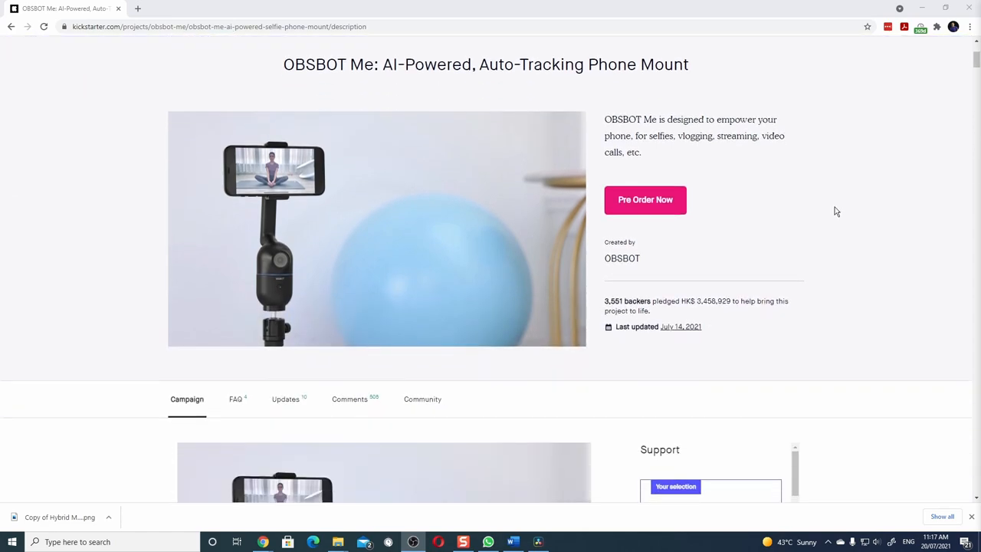
scroll("down", 3)
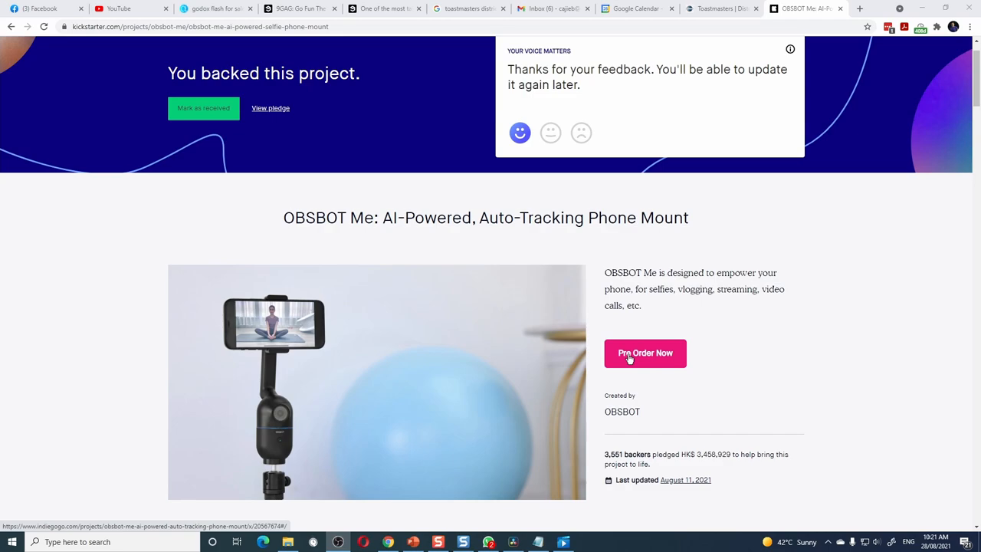
left_click(645, 352)
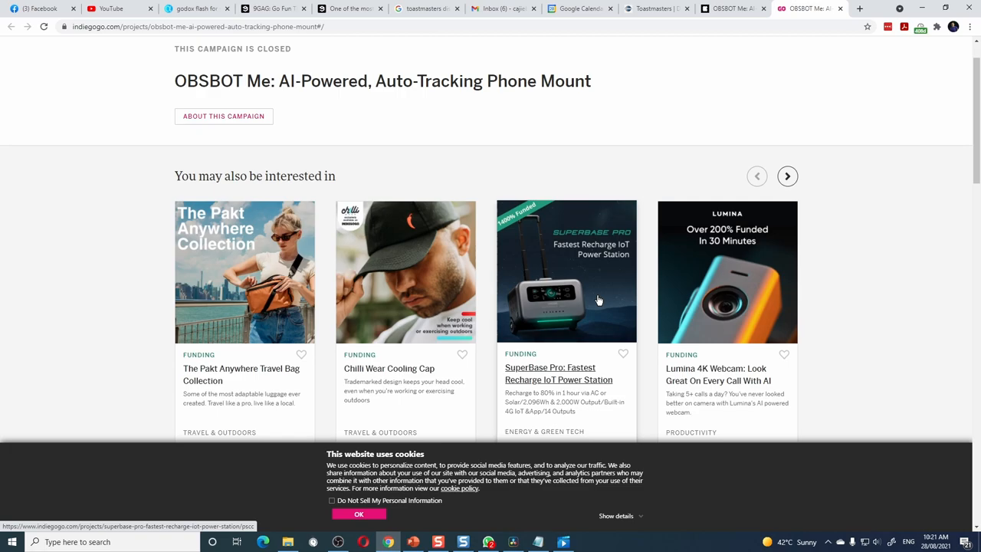
scroll("up", 3)
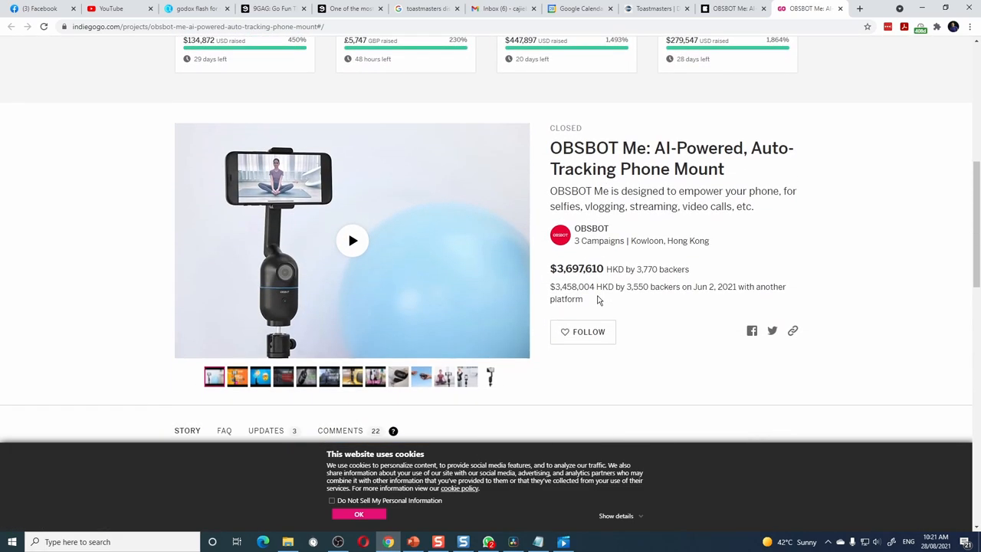